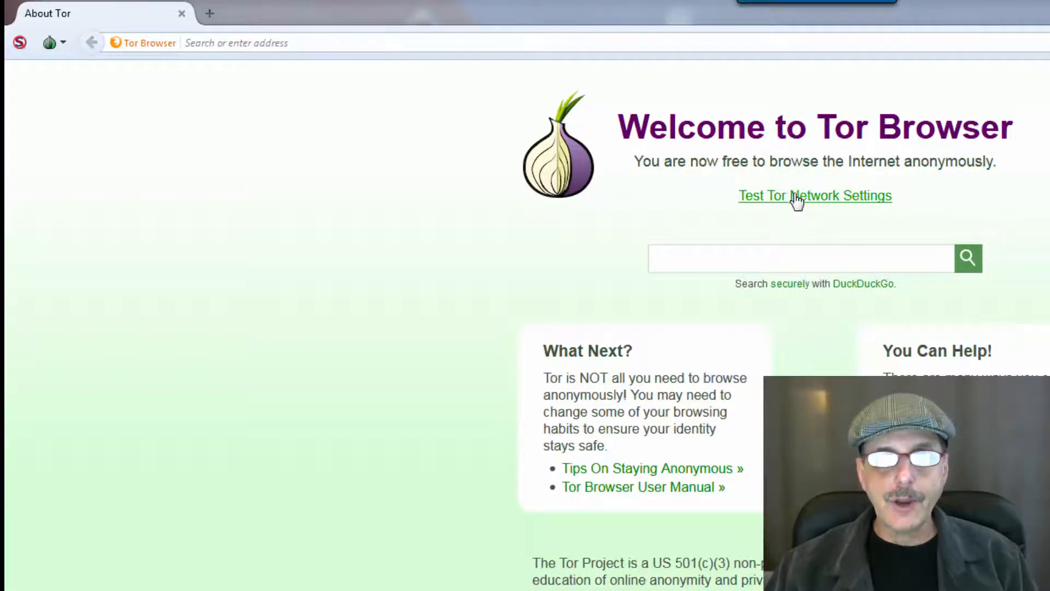
Step: Load check.torproject.org via the Test Tor Network Settings link, confirming Tor use with IP 193.90.12.87
{"action": "left_click", "coordinate": [813, 195]}
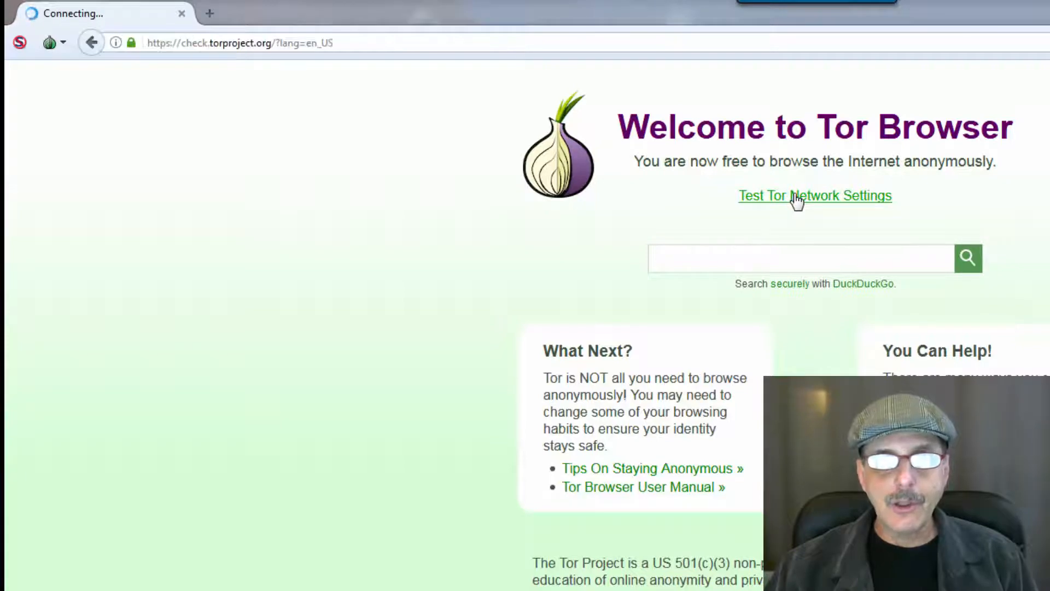
{"action": "left_click", "coordinate": [814, 196]}
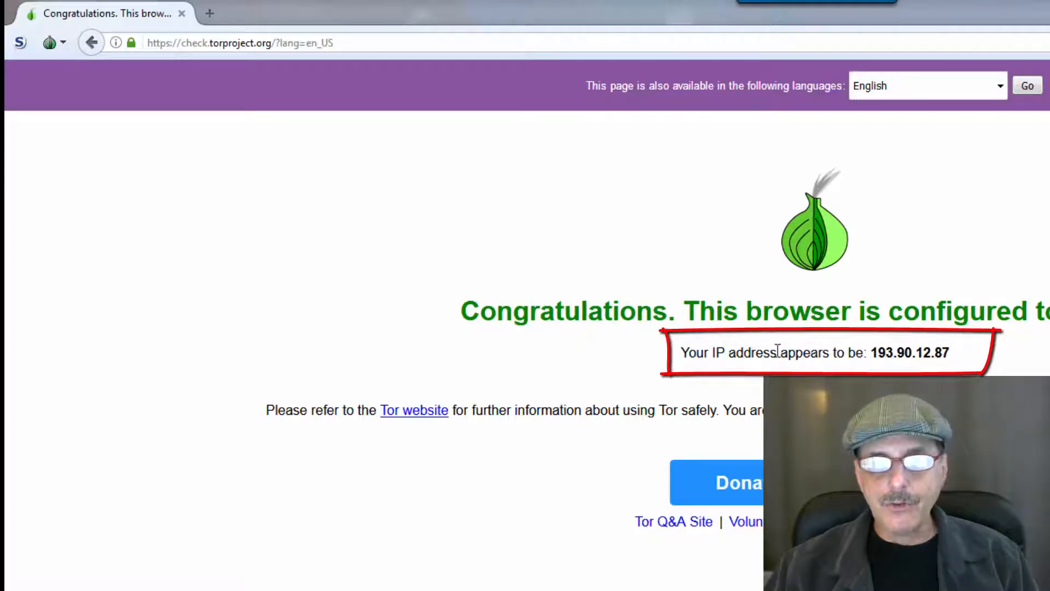
{"action": "mouse_move", "coordinate": [998, 359]}
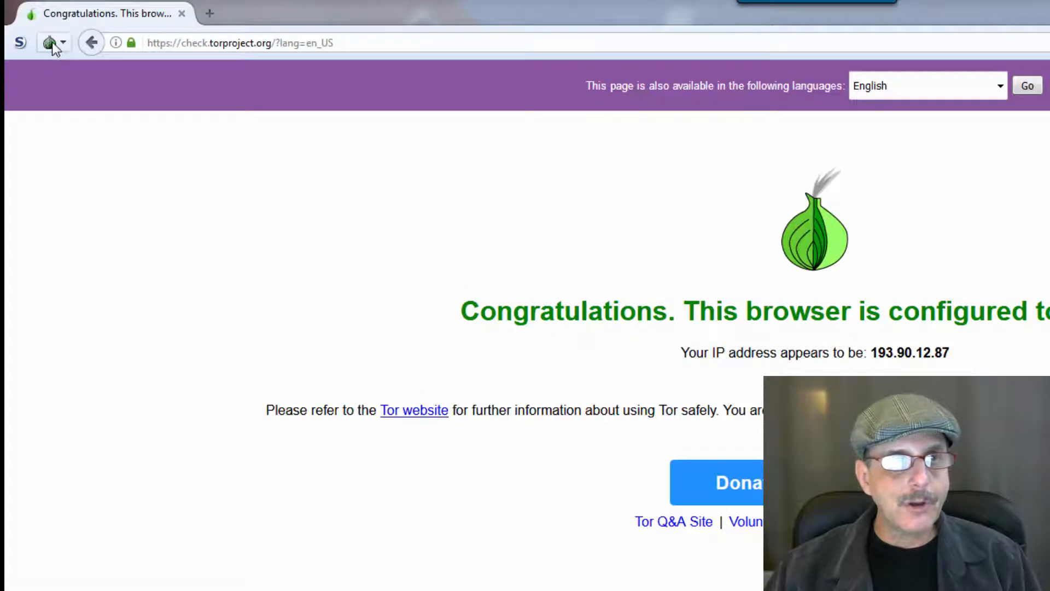
Step: Show this site's Tor circuit through United States, Germany and Norway relays from the onion menu
{"action": "left_click", "coordinate": [47, 43]}
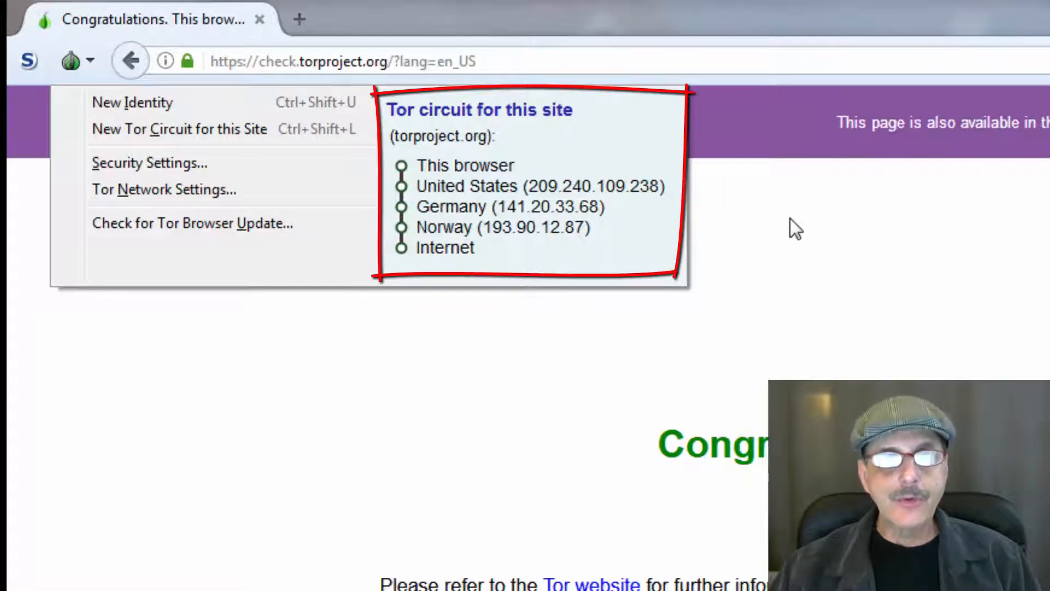
{"action": "mouse_move", "coordinate": [690, 206]}
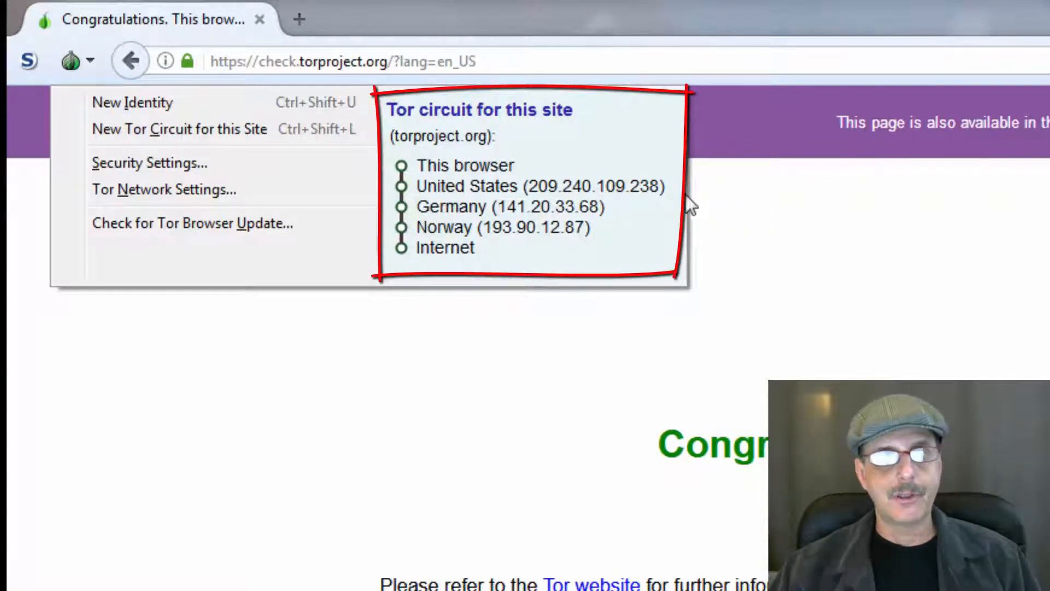
{"action": "mouse_move", "coordinate": [552, 195]}
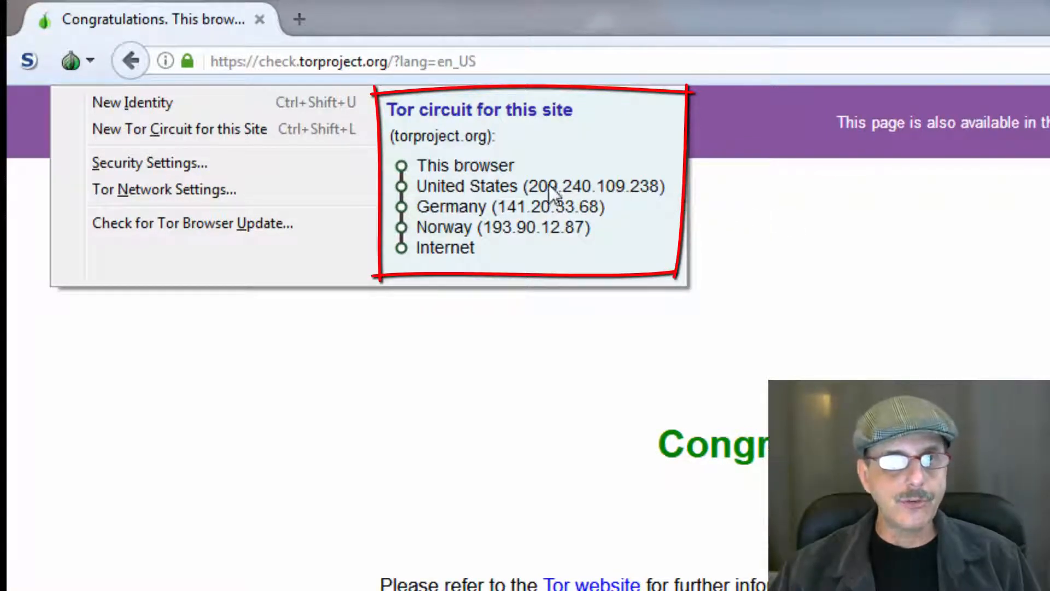
{"action": "mouse_move", "coordinate": [694, 201]}
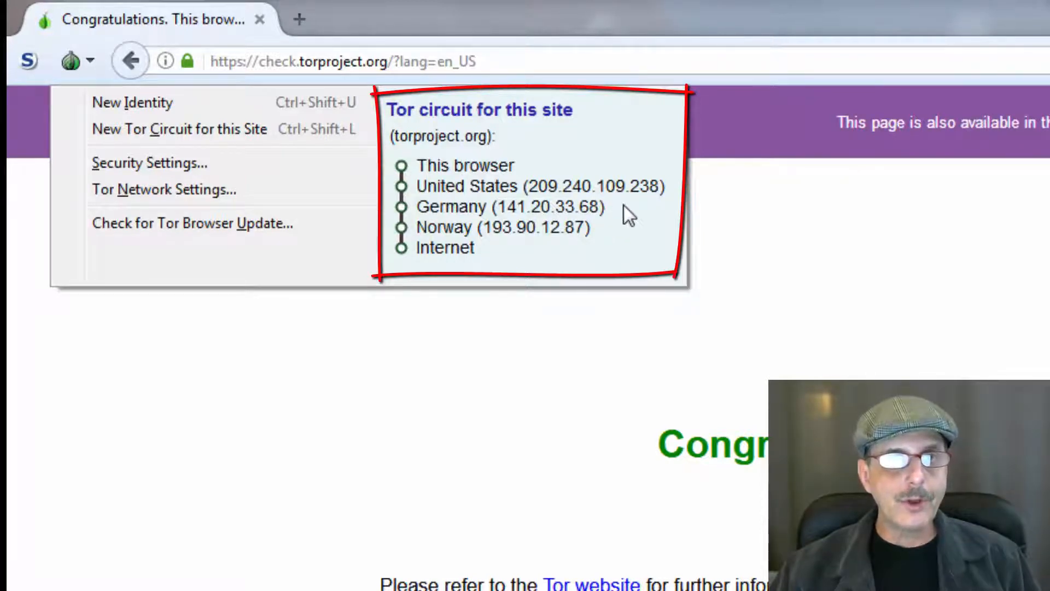
{"action": "mouse_move", "coordinate": [612, 240]}
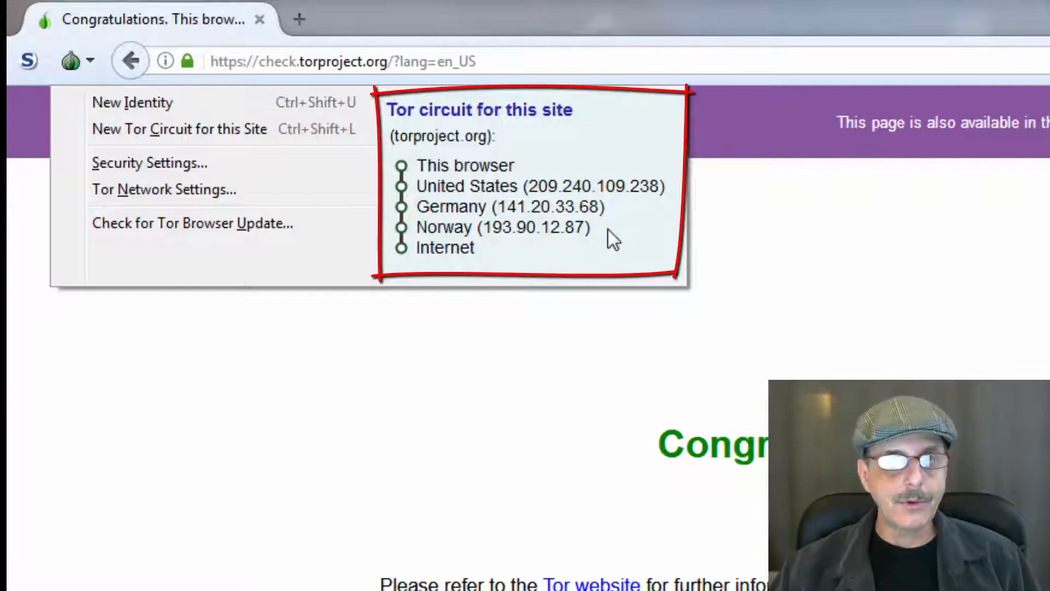
{"action": "mouse_move", "coordinate": [623, 225]}
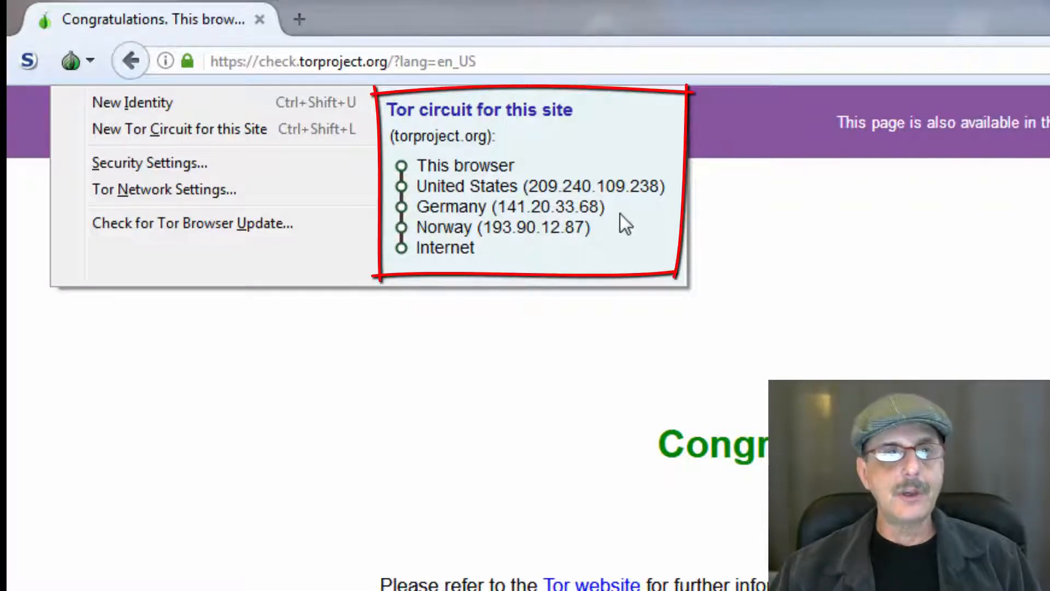
{"action": "mouse_move", "coordinate": [613, 240]}
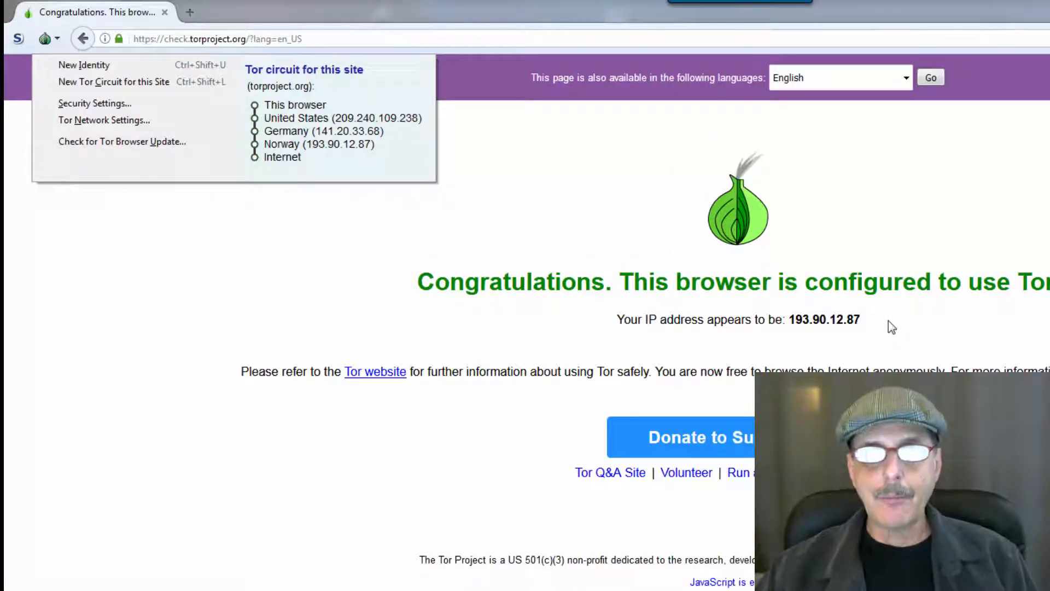
{"action": "mouse_move", "coordinate": [934, 333]}
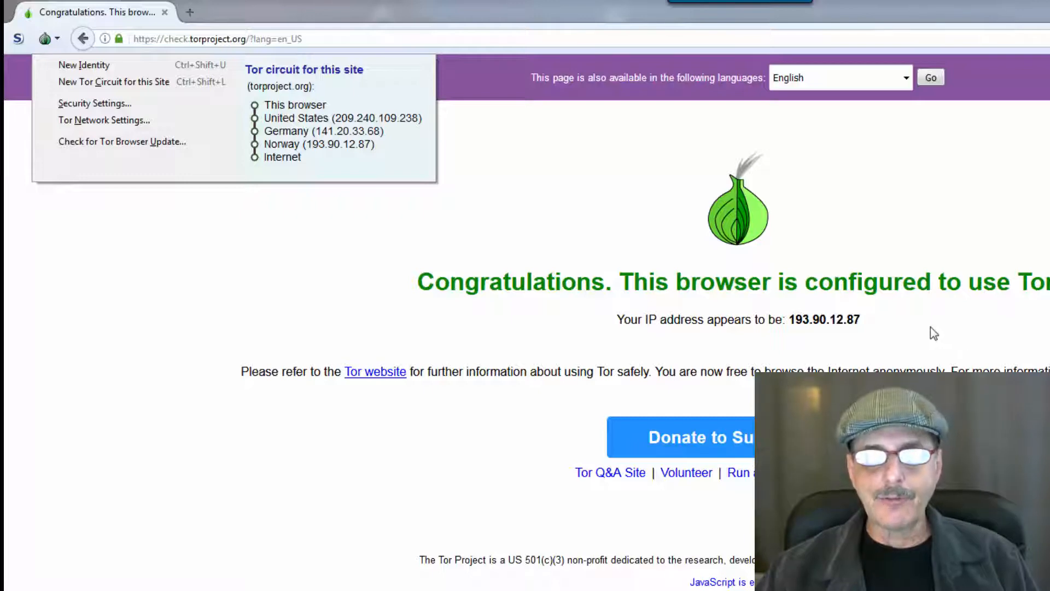
{"action": "mouse_move", "coordinate": [997, 335]}
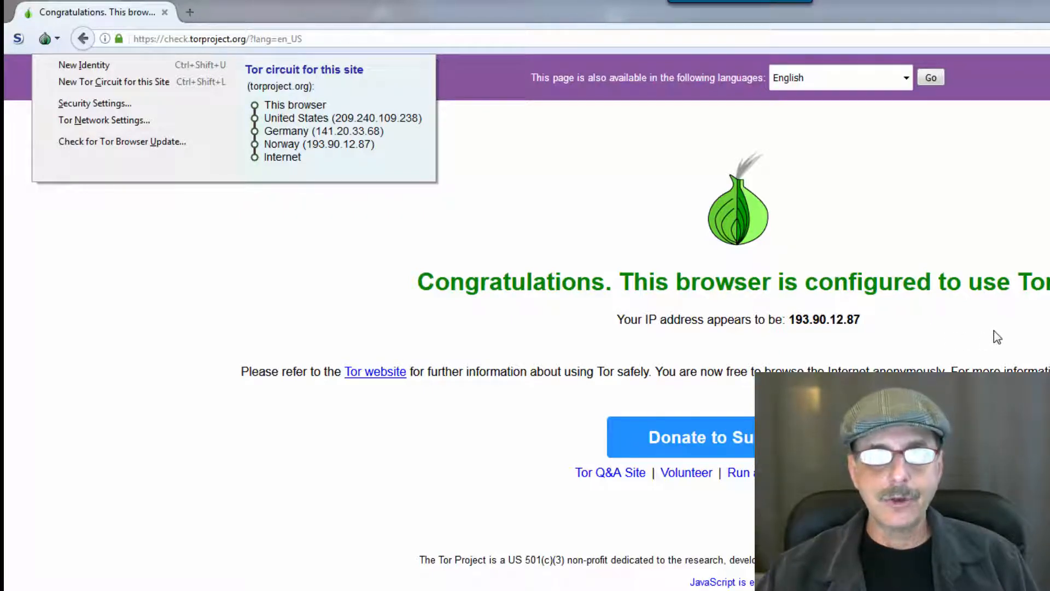